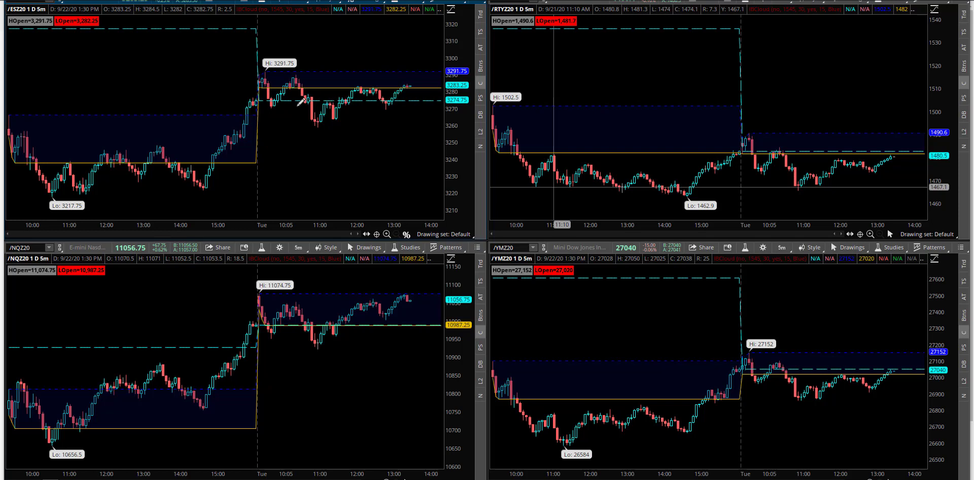
pyautogui.moveTo(404, 290)
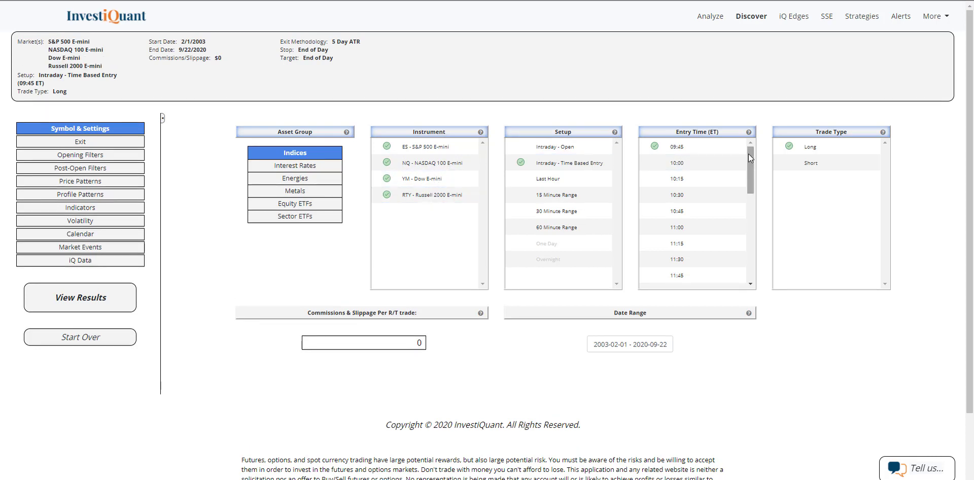
# - Set the long entry time to 15:00 ET for the four index futures
pyautogui.scroll(-3)
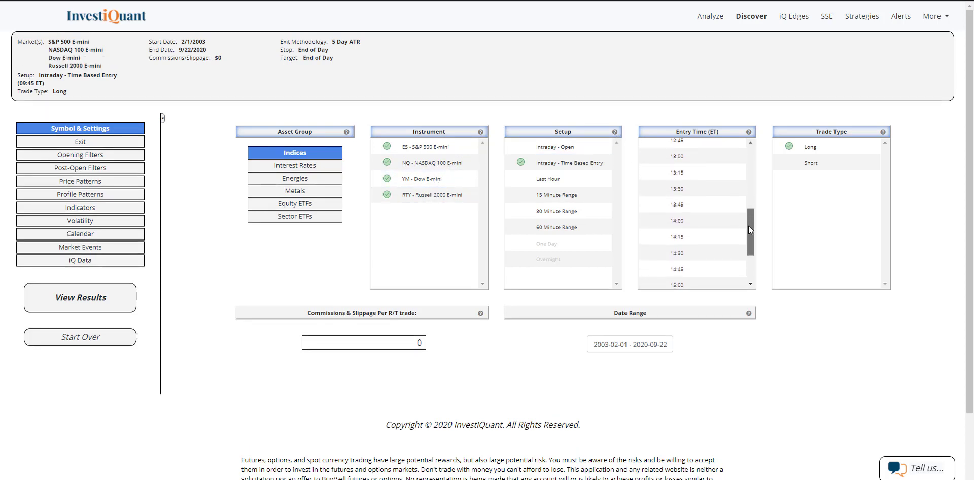
pyautogui.click(677, 208)
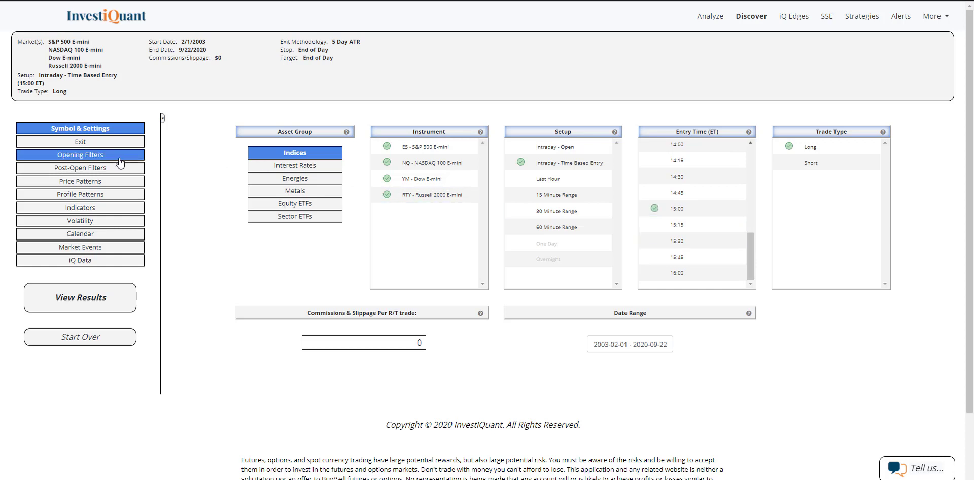
# - Apply the Gap Up opening filter to the setup
pyautogui.click(79, 154)
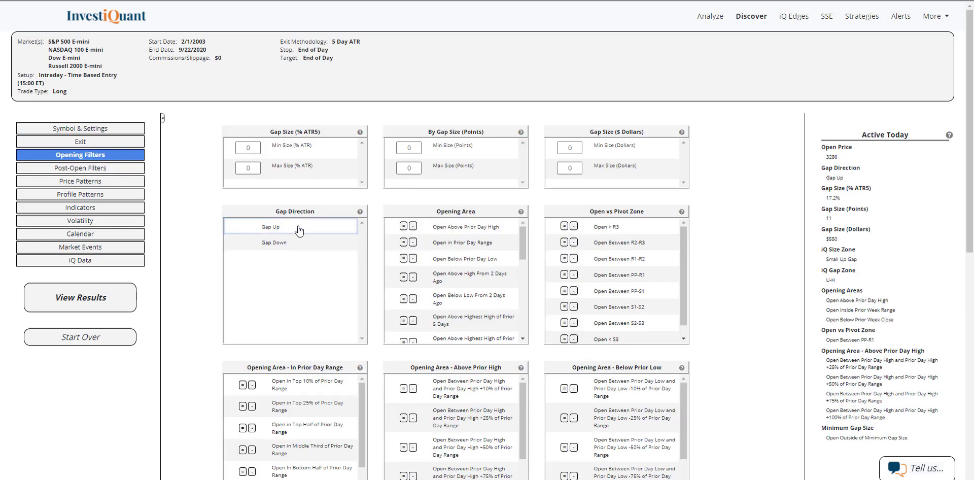
pyautogui.click(272, 227)
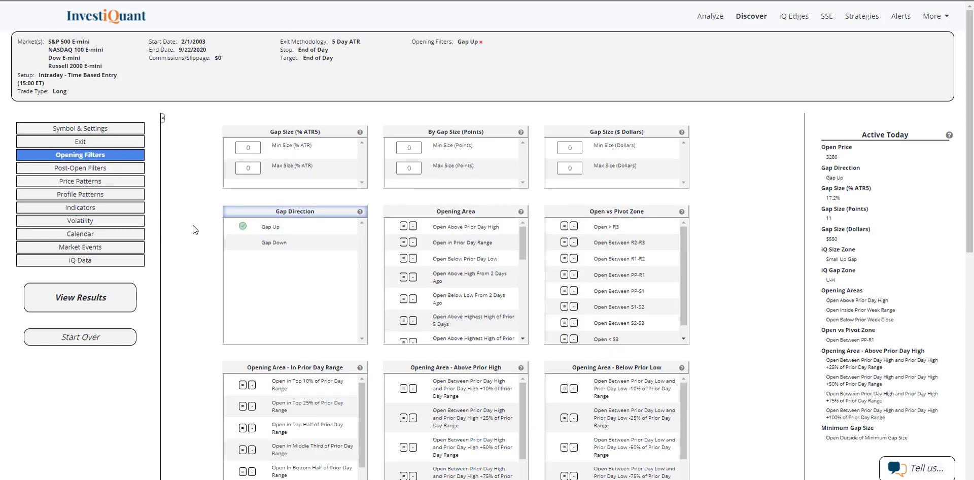
pyautogui.moveTo(157, 214)
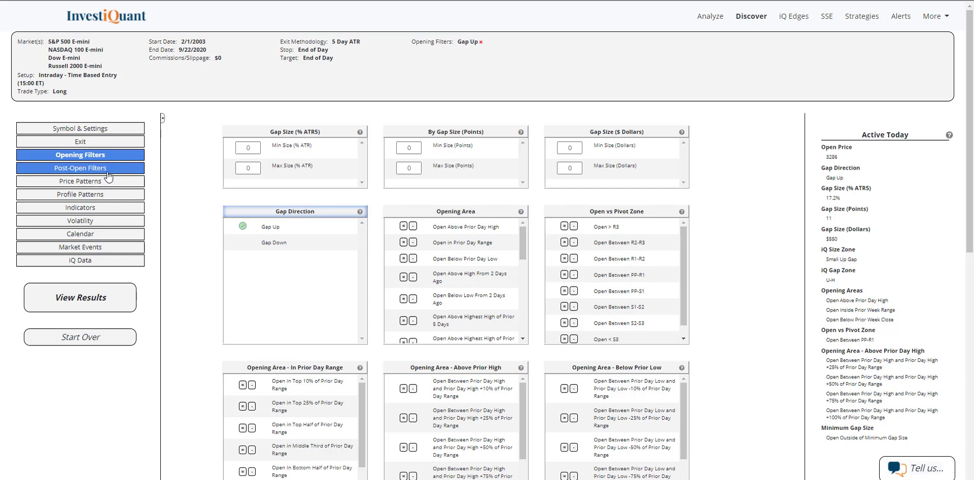
# - Limit the intraday range to a maximum of 75% of the 5-day ATR
pyautogui.click(79, 168)
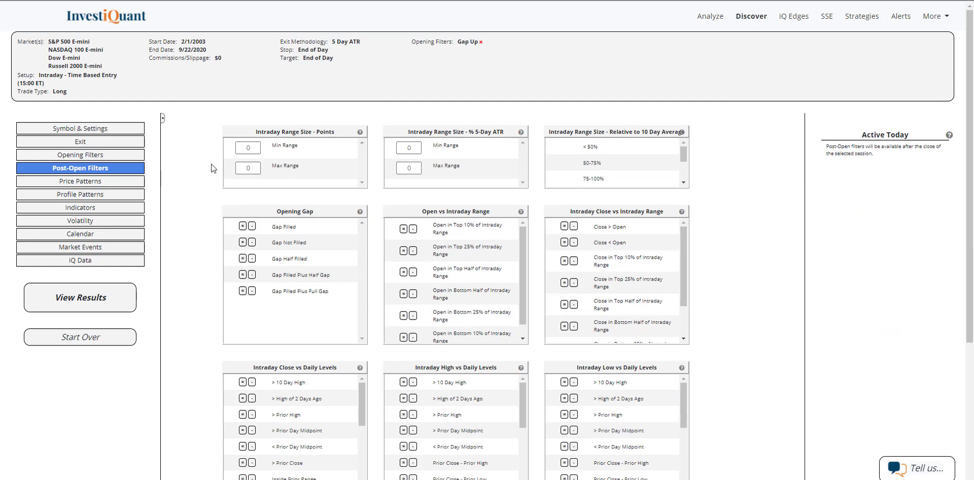
pyautogui.moveTo(402, 138)
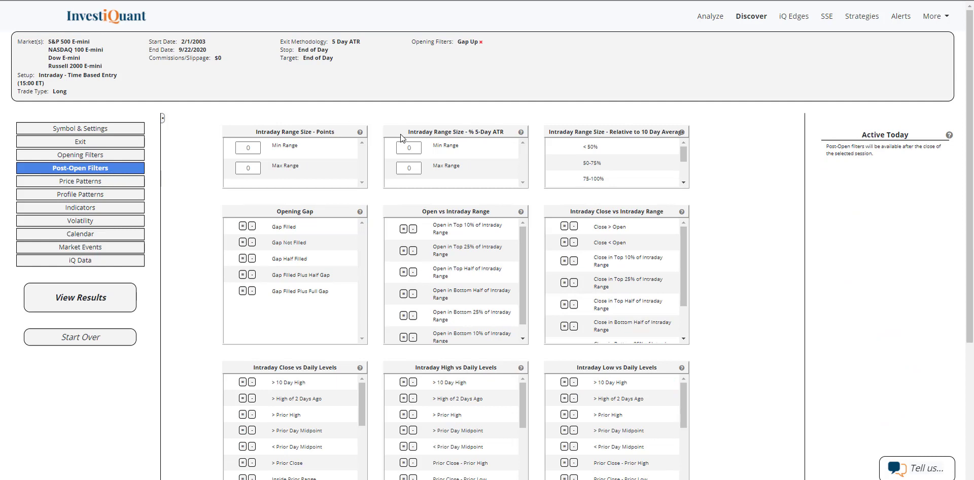
pyautogui.doubleClick(454, 132)
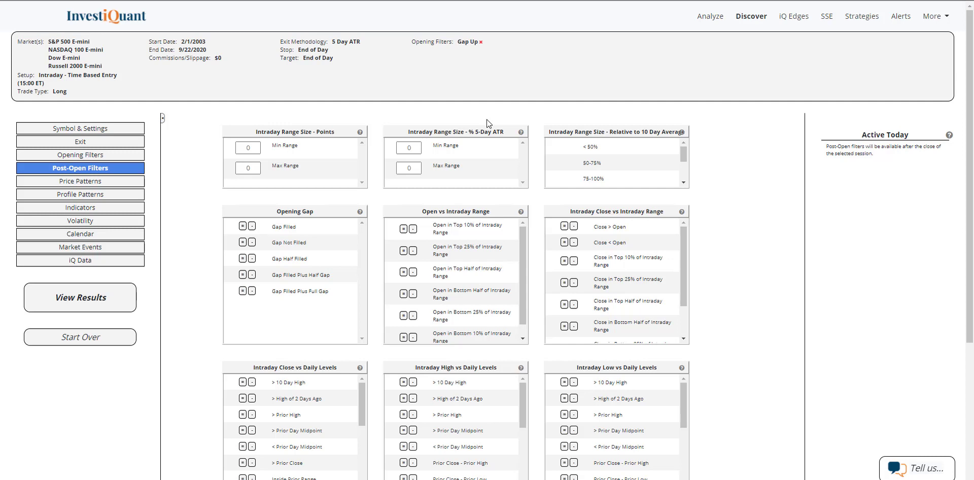
pyautogui.moveTo(468, 125)
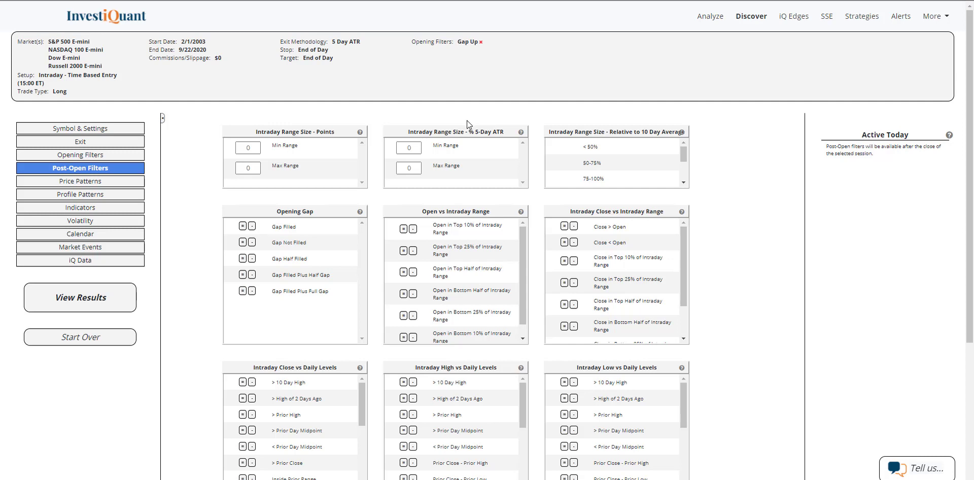
pyautogui.click(409, 168)
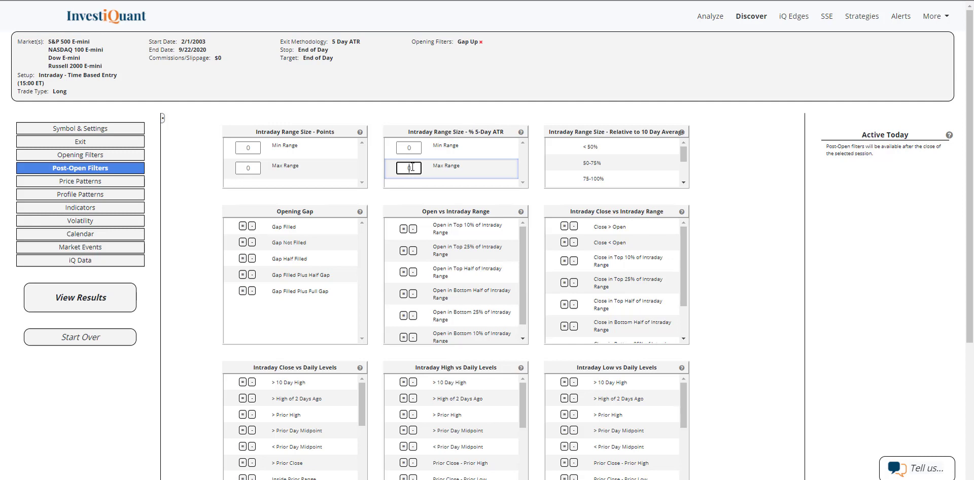
pyautogui.write('75')
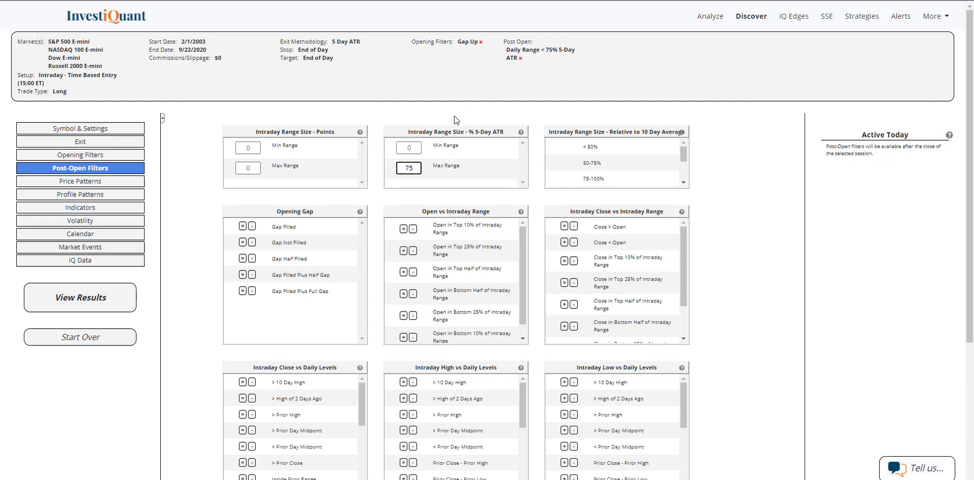
pyautogui.moveTo(142, 187)
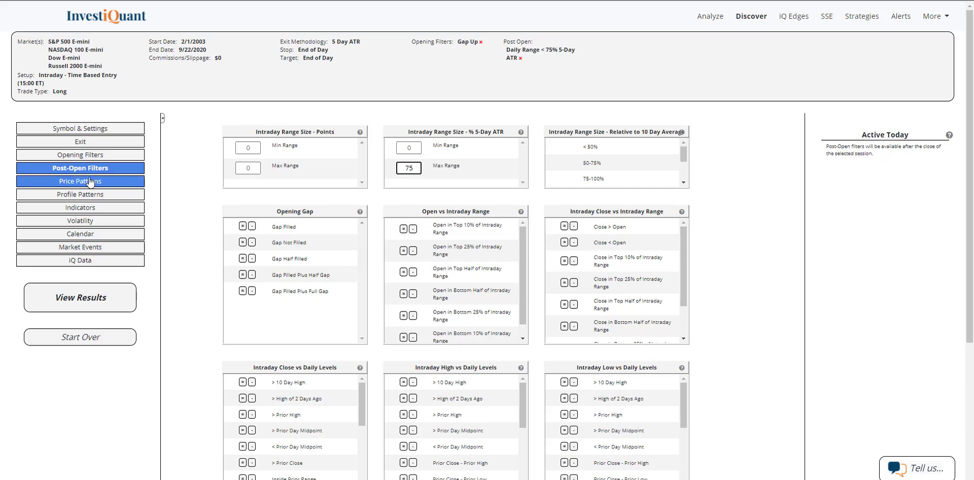
# - Require the Day After 20 Day Low Close price pattern
pyautogui.click(79, 181)
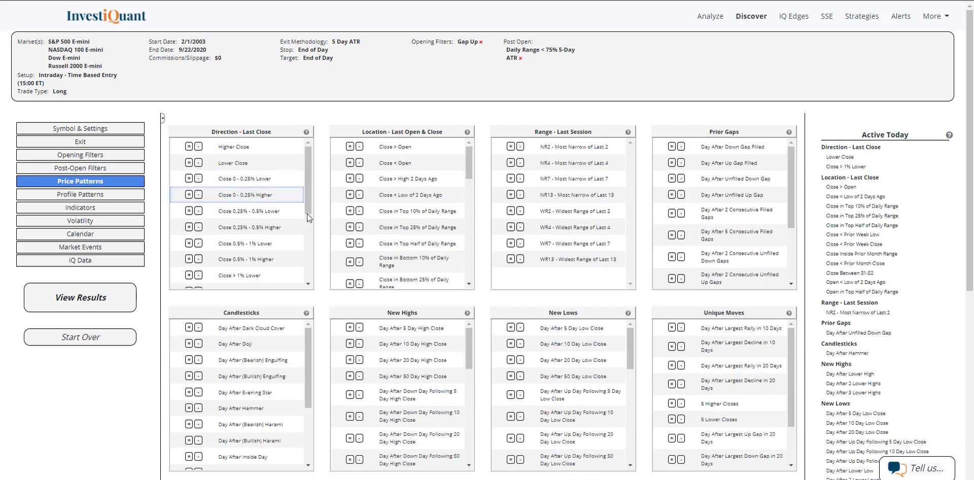
pyautogui.click(510, 359)
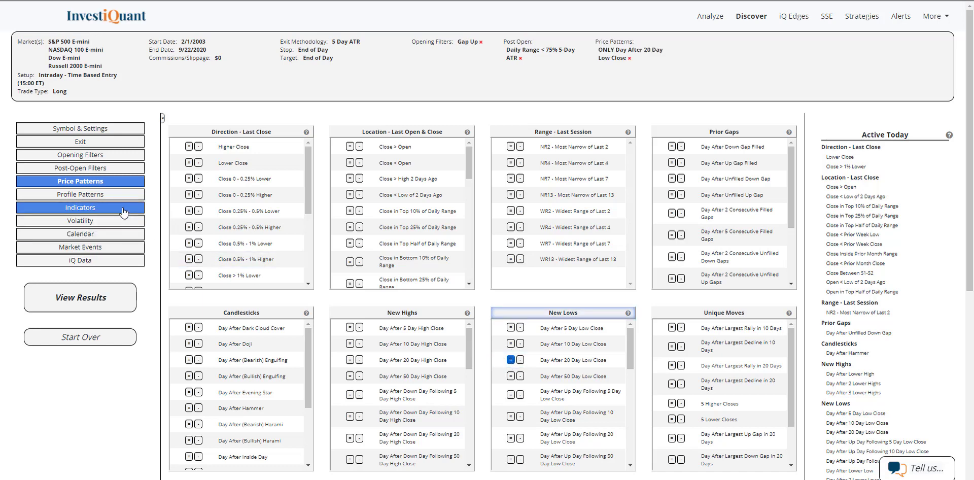
# - Require the last close above the 200-day MA and run the backtest
pyautogui.click(79, 207)
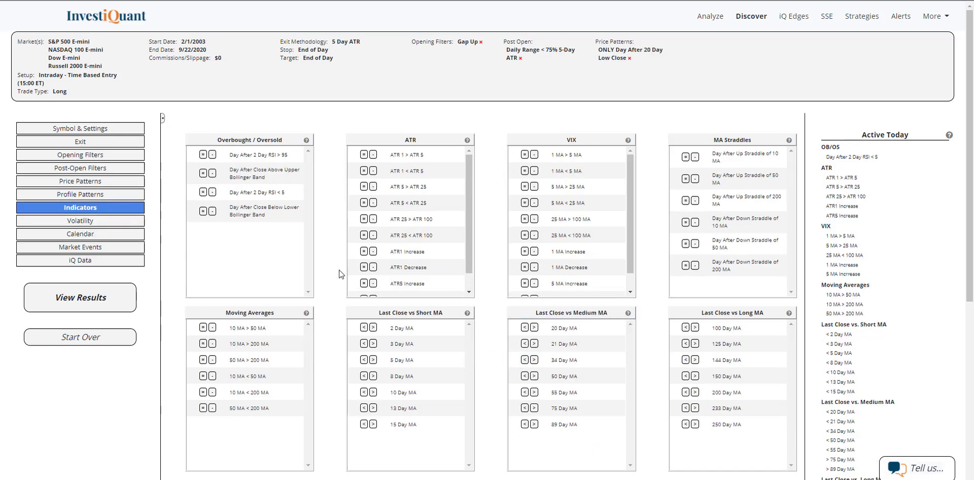
pyautogui.click(691, 392)
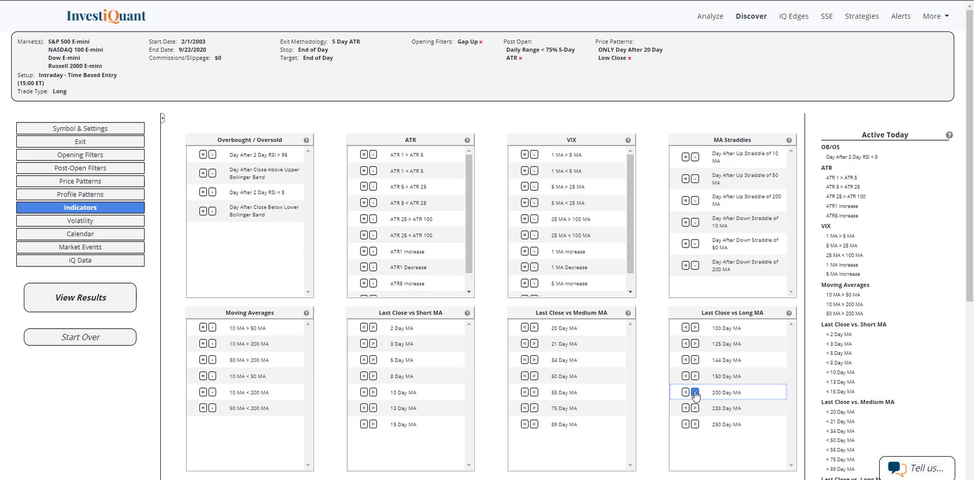
pyautogui.click(694, 392)
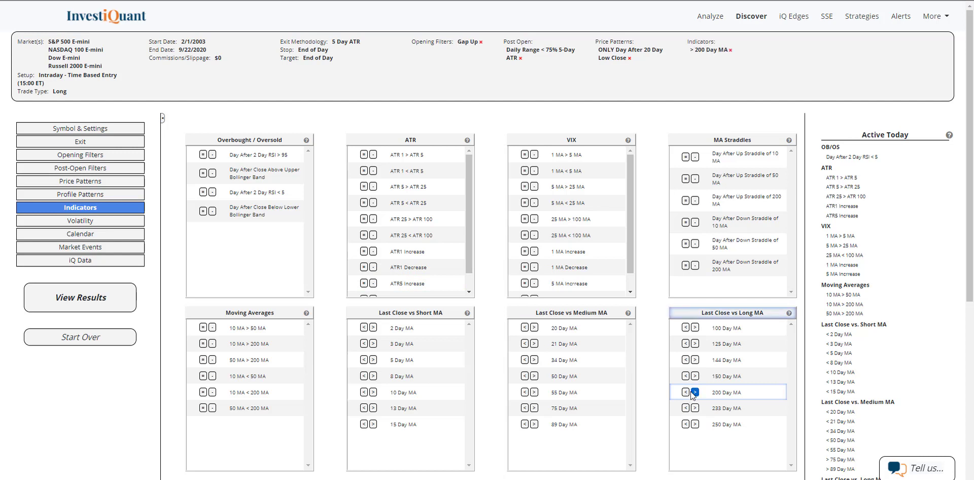
pyautogui.click(694, 392)
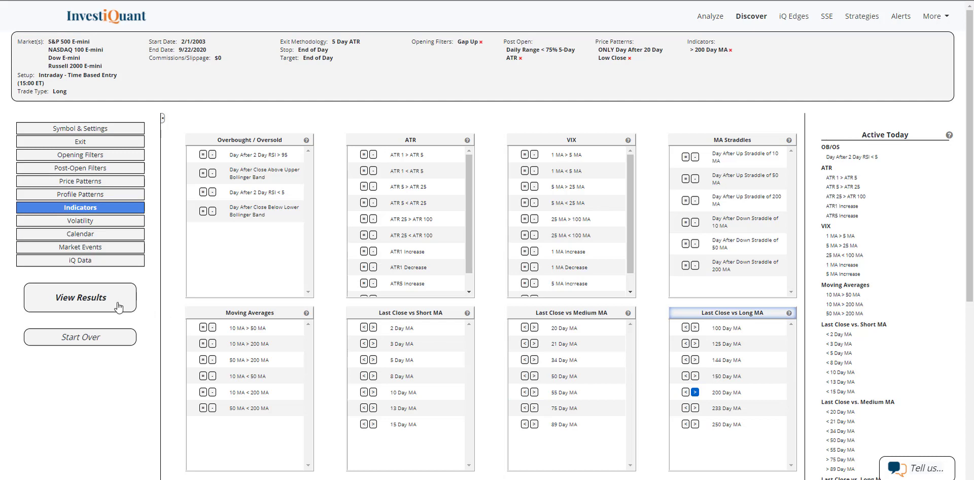
pyautogui.click(79, 207)
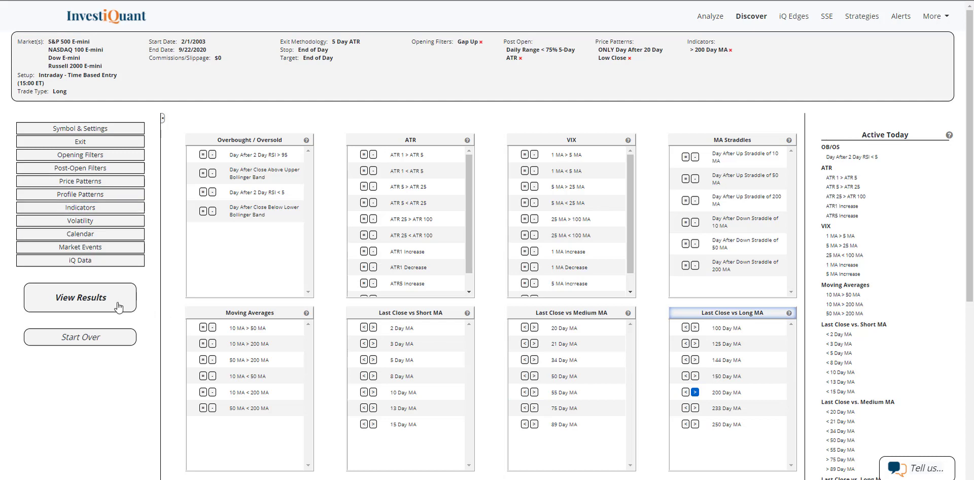
pyautogui.click(79, 296)
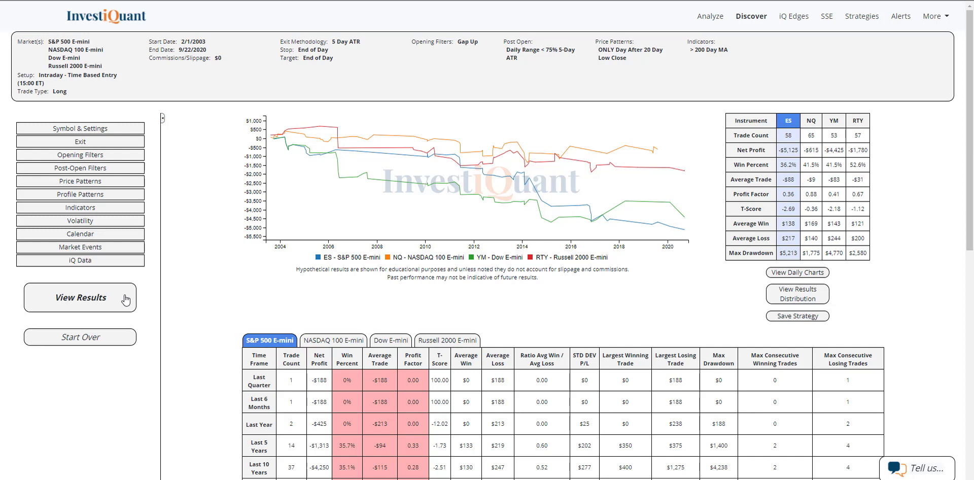
pyautogui.moveTo(798, 142)
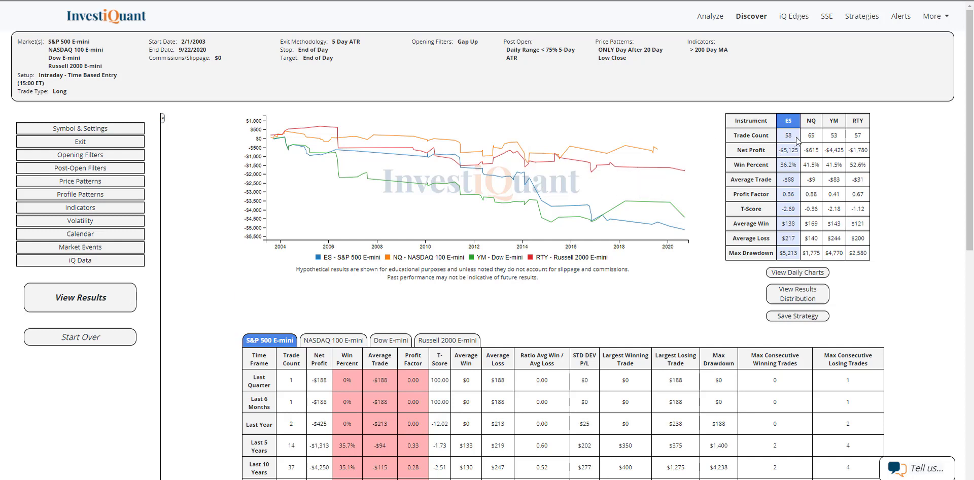
pyautogui.moveTo(817, 143)
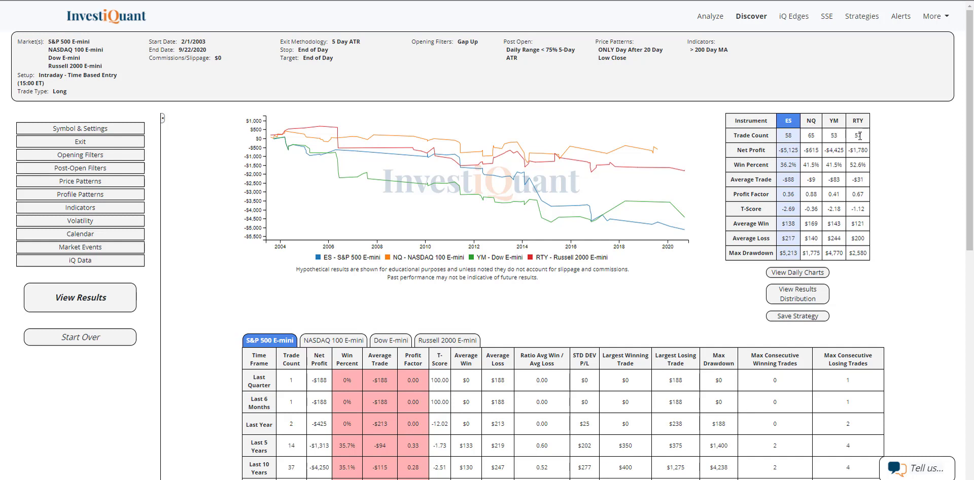
pyautogui.moveTo(869, 170)
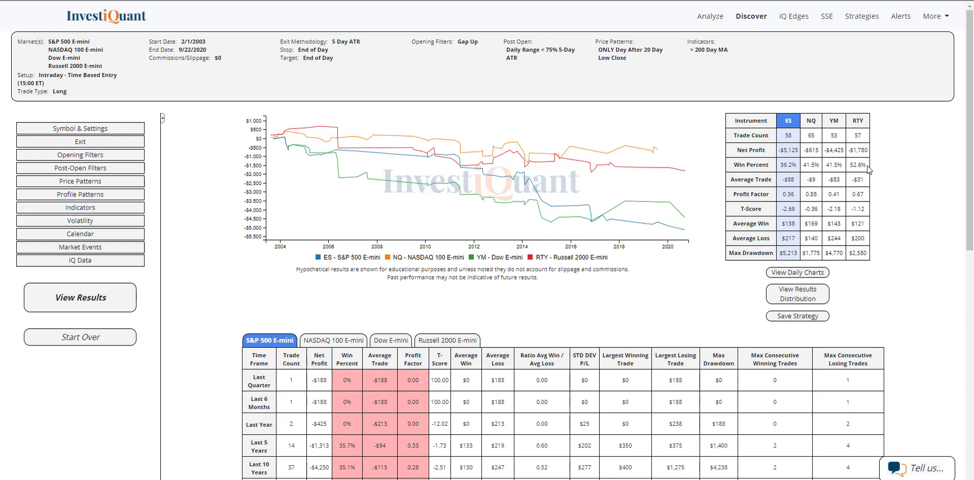
pyautogui.moveTo(876, 168)
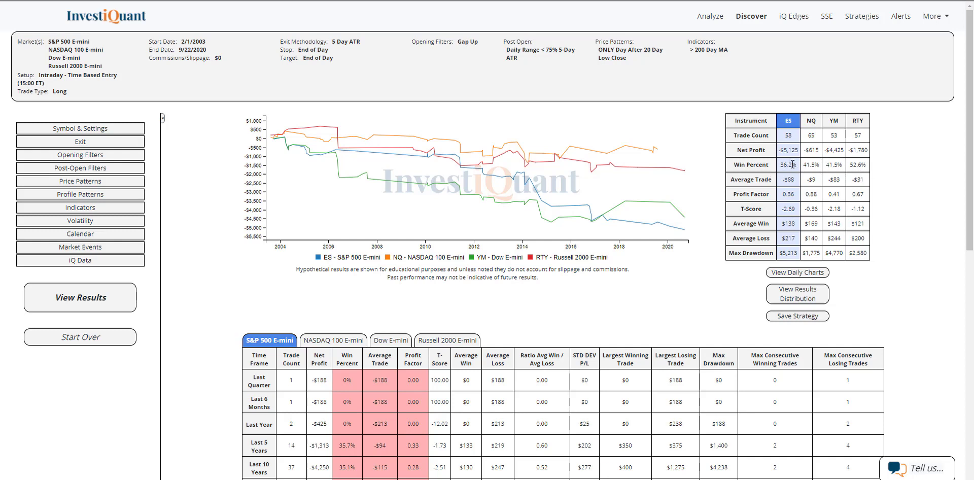
pyautogui.doubleClick(787, 165)
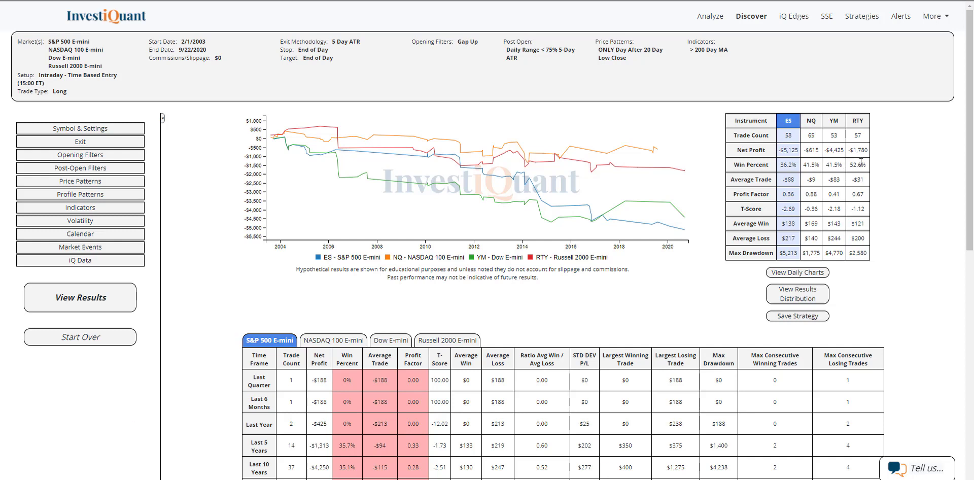
pyautogui.moveTo(864, 166)
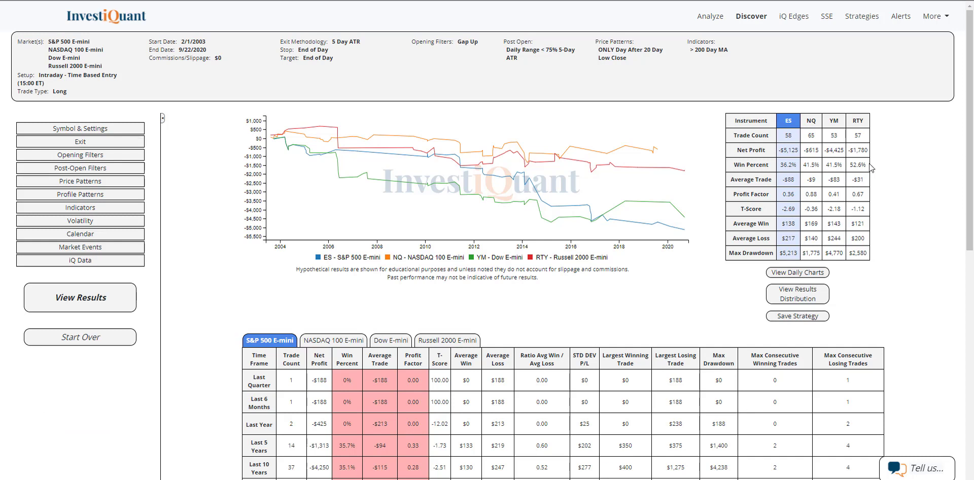
pyautogui.moveTo(867, 170)
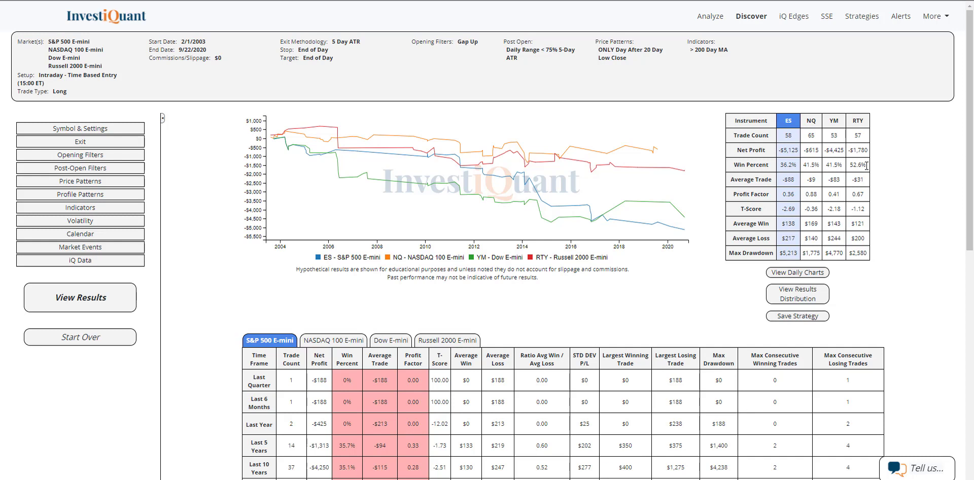
pyautogui.moveTo(870, 161)
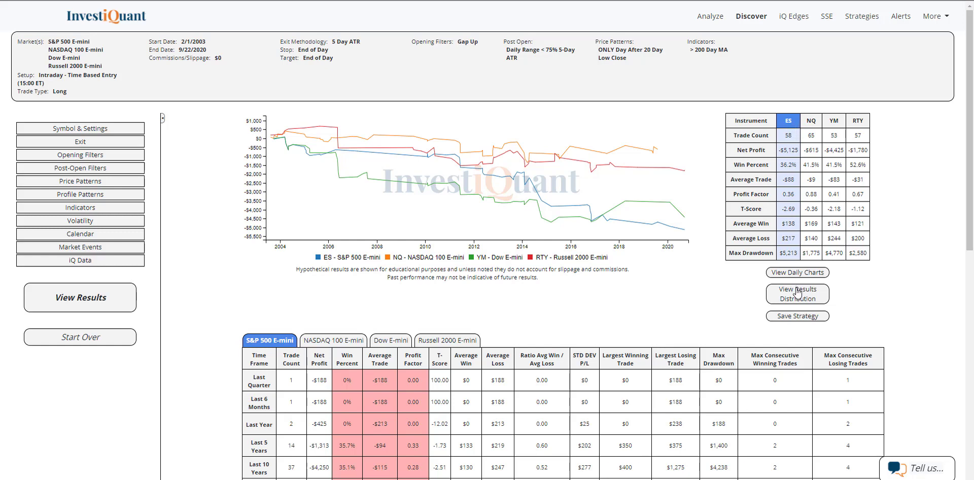
# - Show the ES trade P/L distribution histogram over the results
pyautogui.click(798, 293)
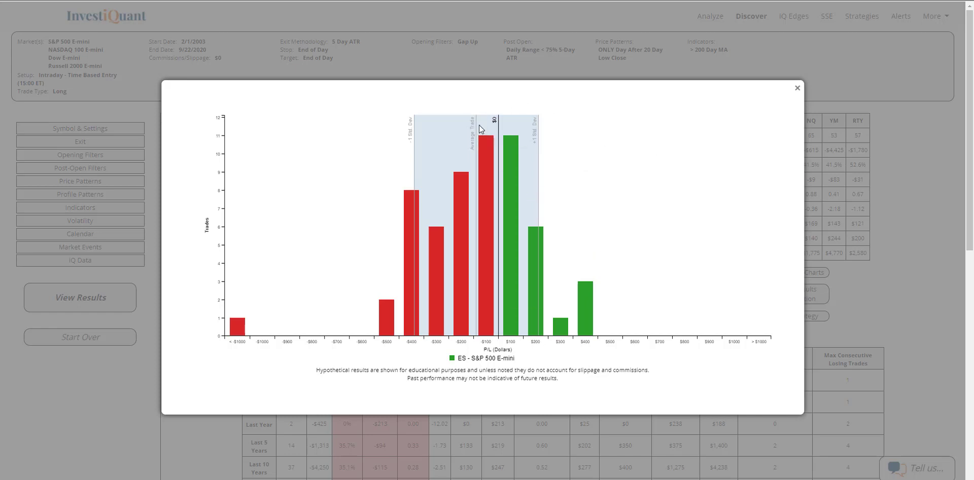
pyautogui.moveTo(474, 124)
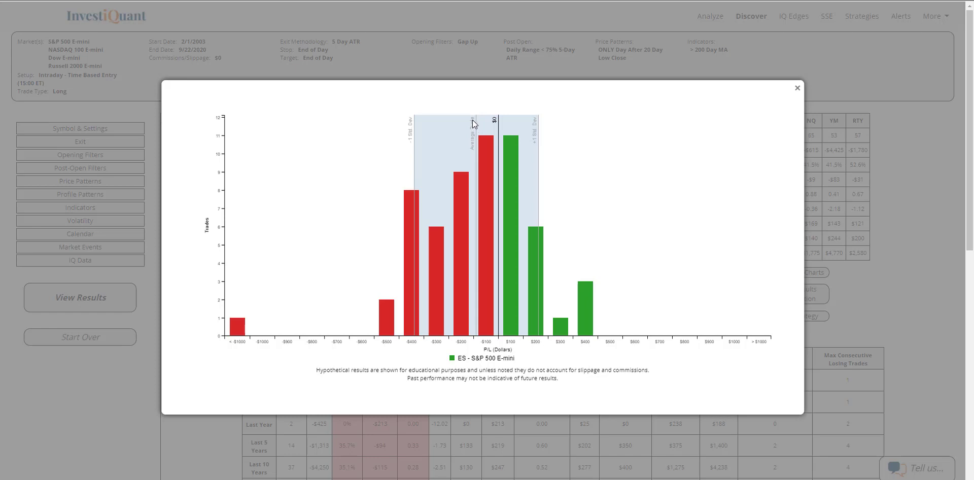
pyautogui.moveTo(519, 116)
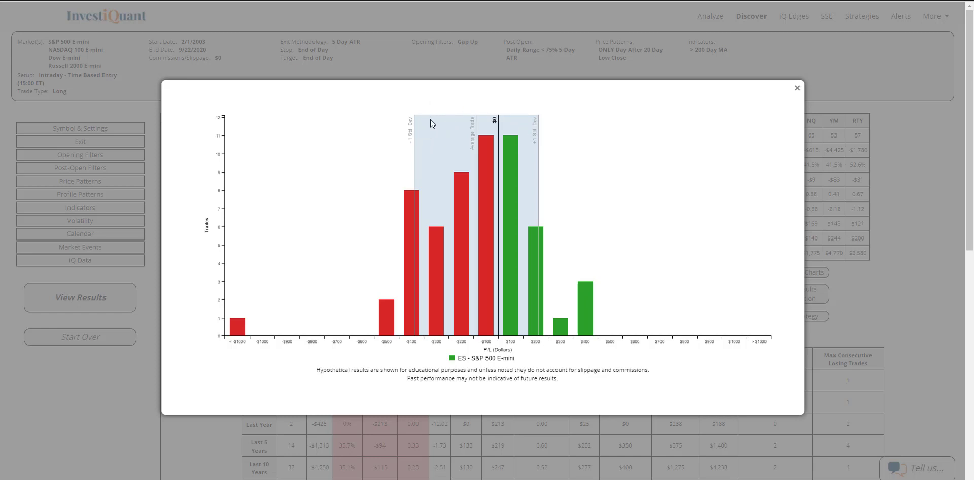
pyautogui.moveTo(400, 126)
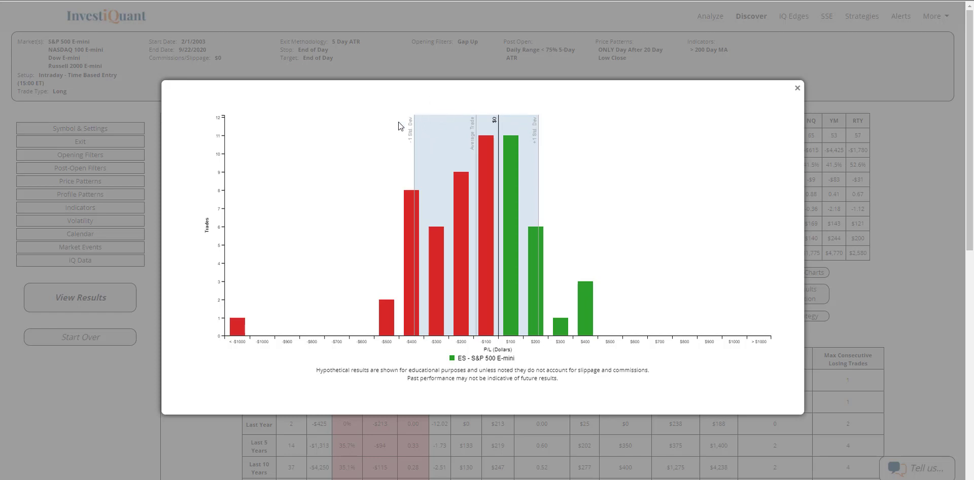
pyautogui.moveTo(425, 335)
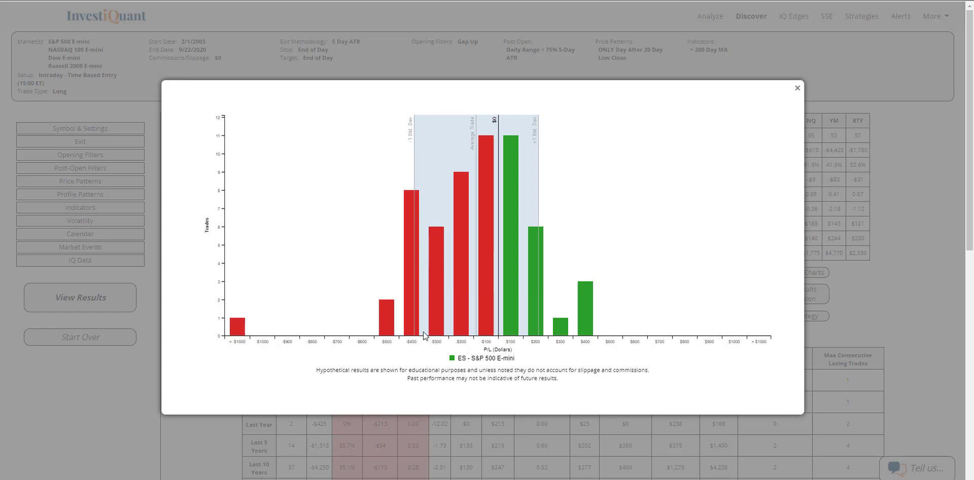
pyautogui.moveTo(510, 356)
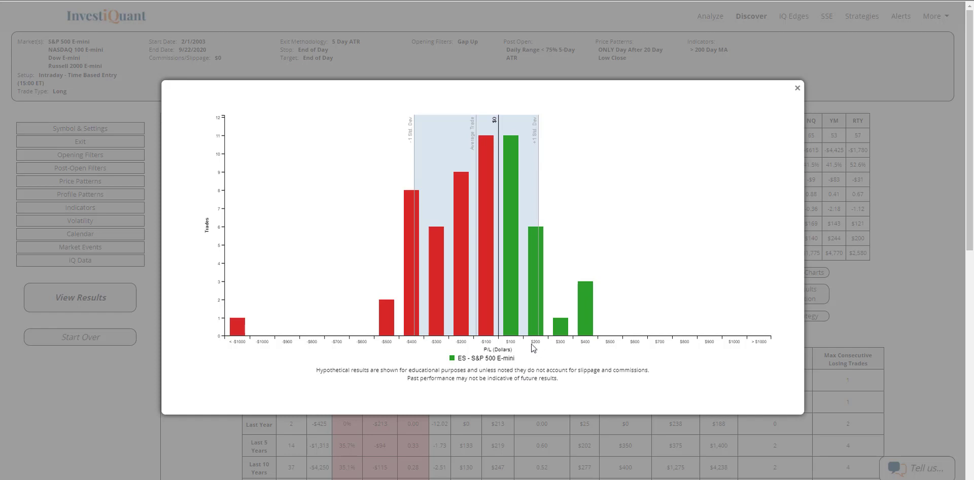
pyautogui.moveTo(450, 129)
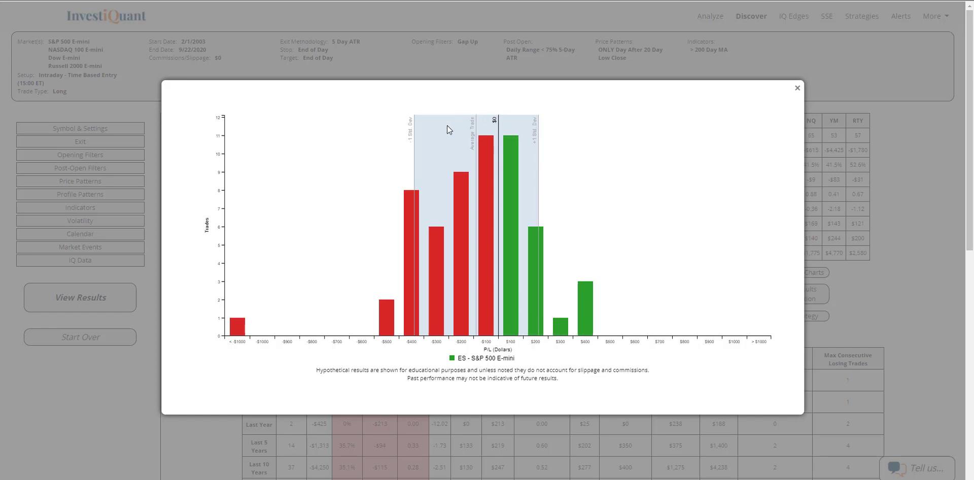
pyautogui.moveTo(449, 354)
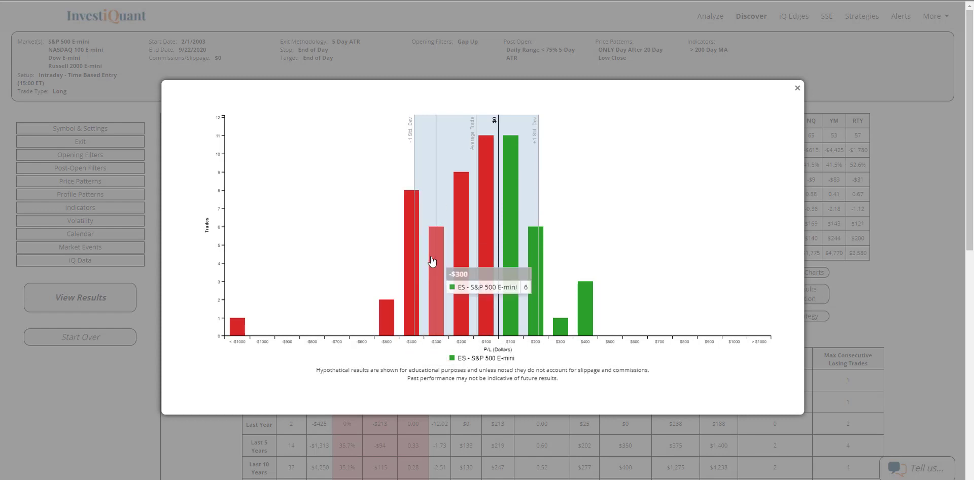
pyautogui.moveTo(555, 302)
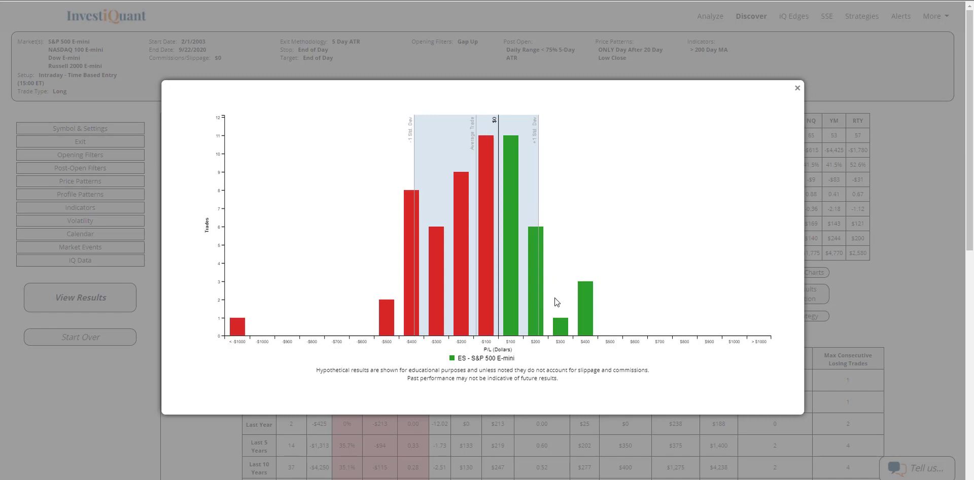
pyautogui.moveTo(556, 338)
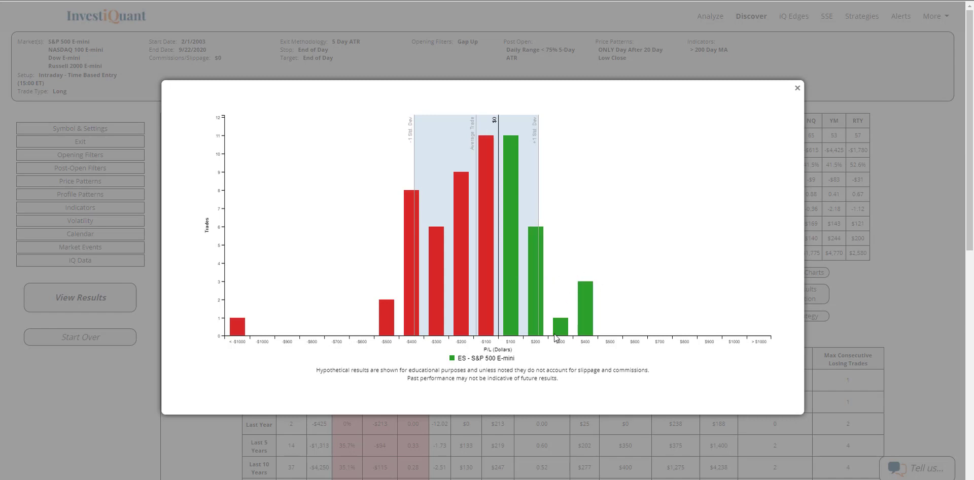
pyautogui.moveTo(414, 199)
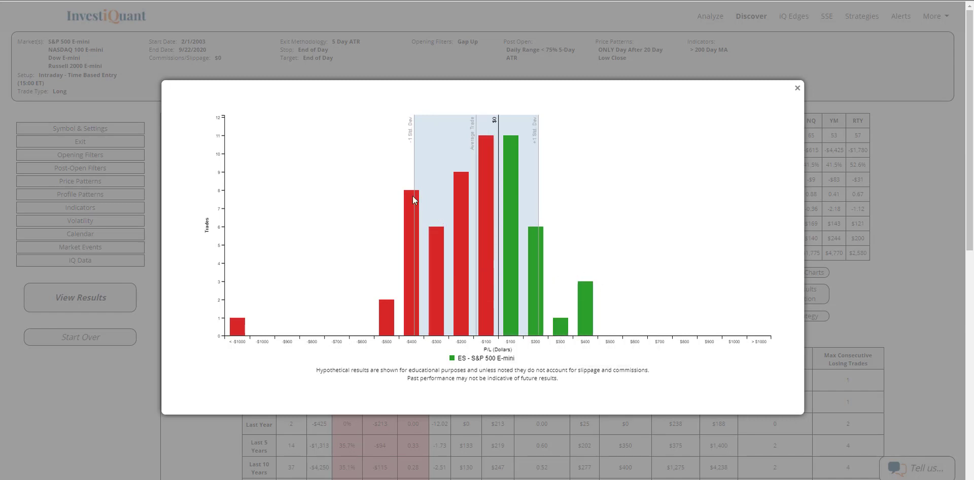
pyautogui.moveTo(435, 241)
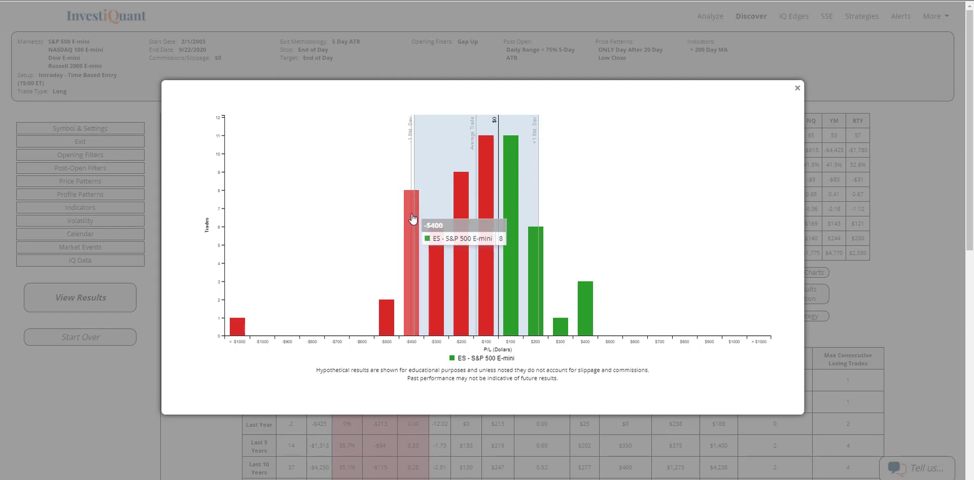
pyautogui.moveTo(589, 267)
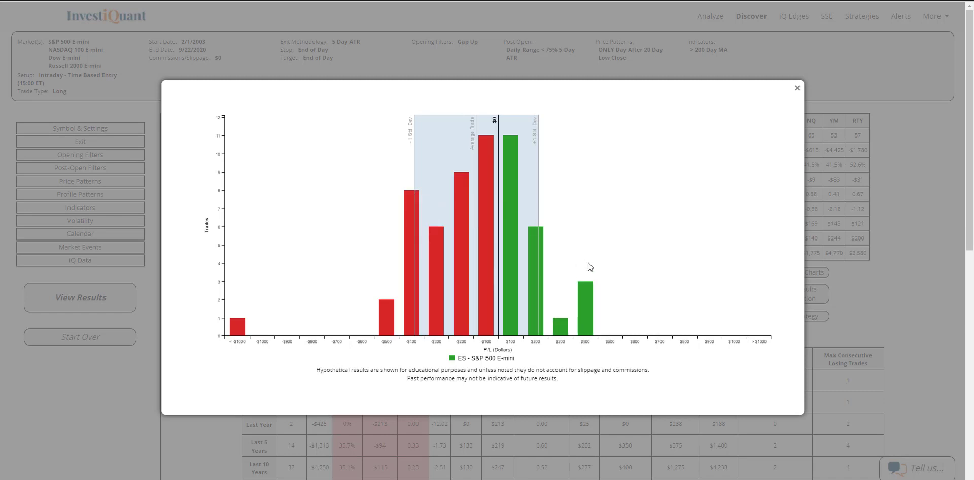
pyautogui.moveTo(502, 350)
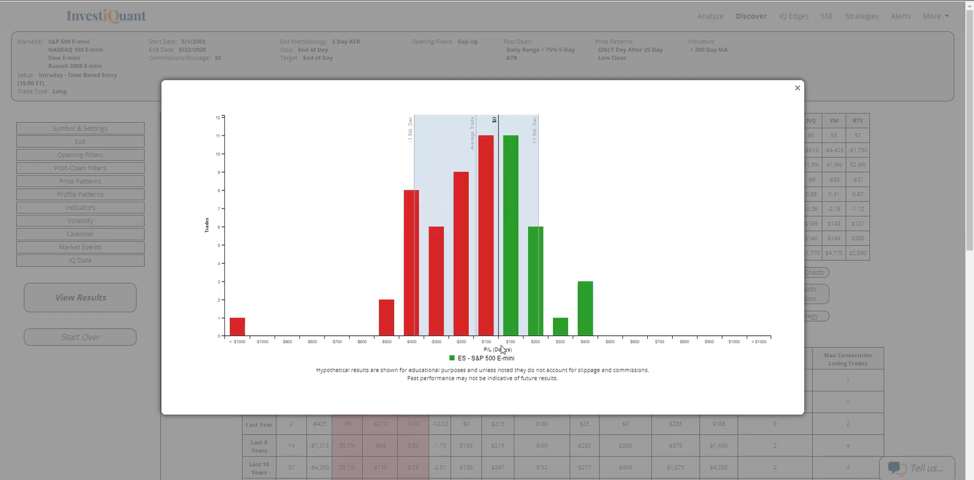
pyautogui.moveTo(565, 119)
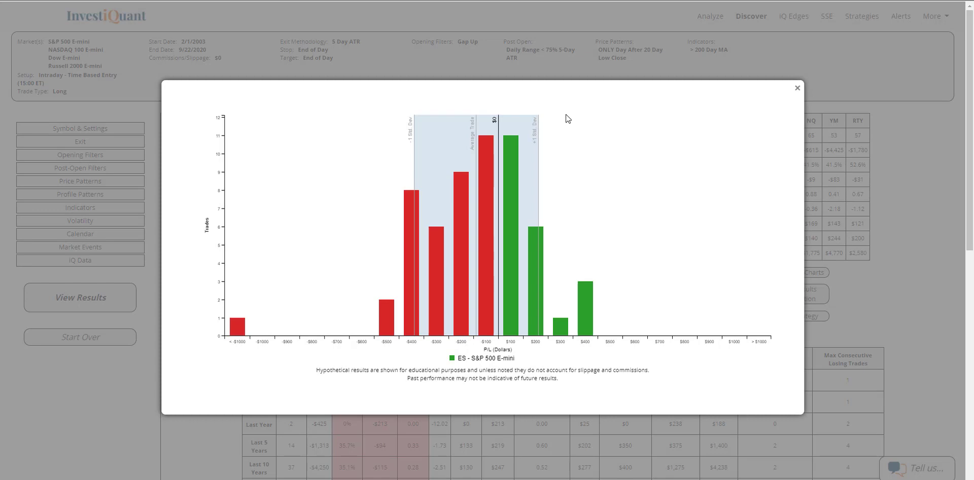